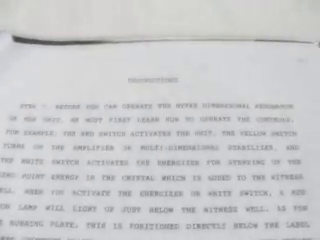
scroll(down, 3)
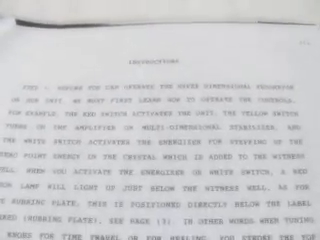